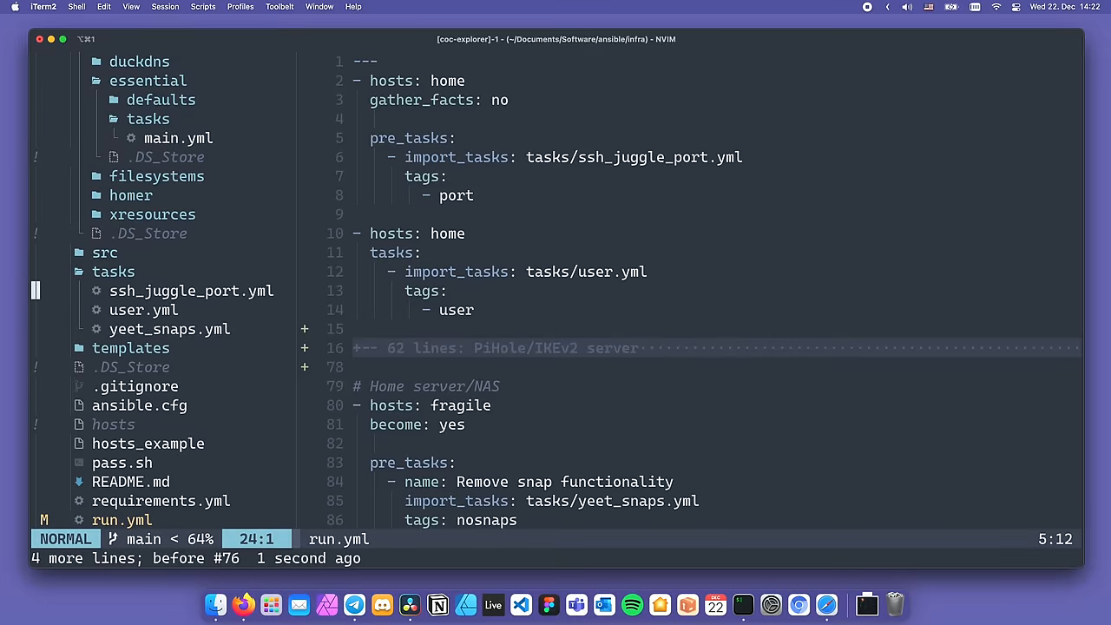
Open tasks/ssh_juggle_port.yml from the coc-explorer sidebar in a tab beside run.yml
left_click(192, 291)
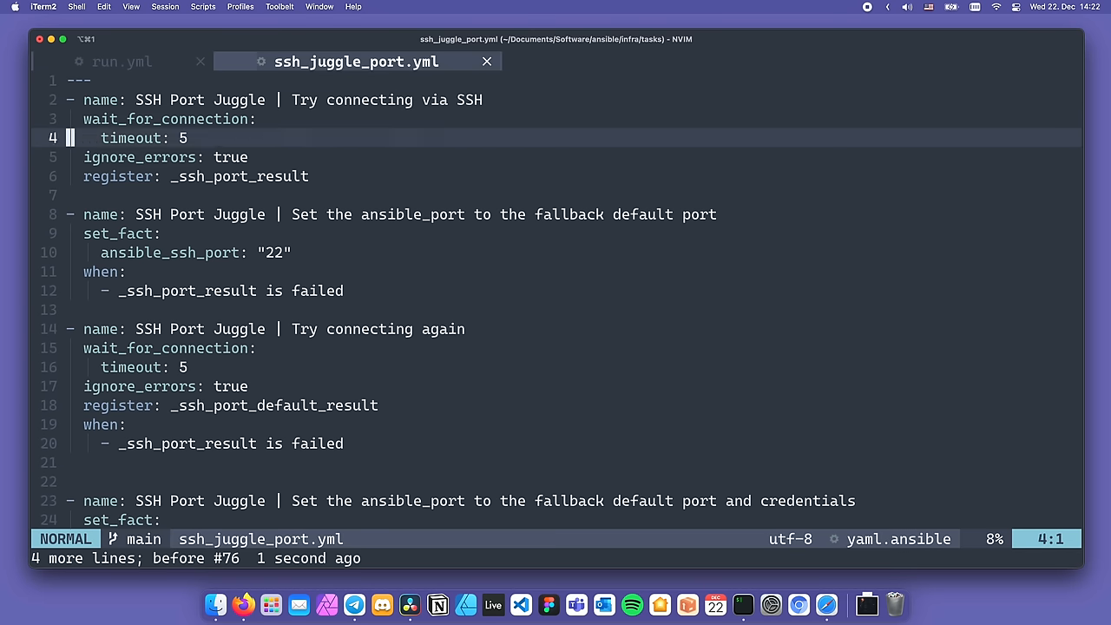